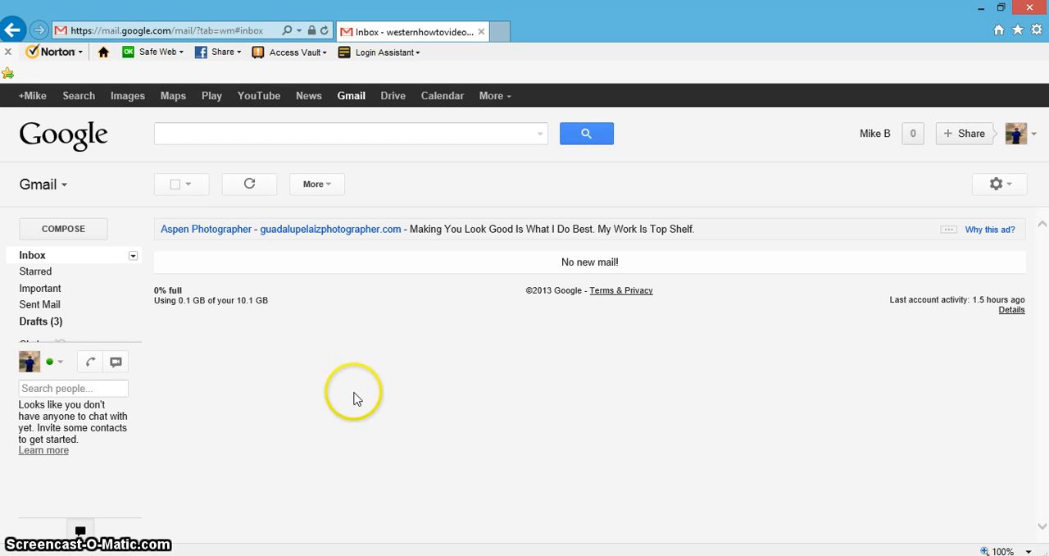
pyautogui.moveTo(577, 180)
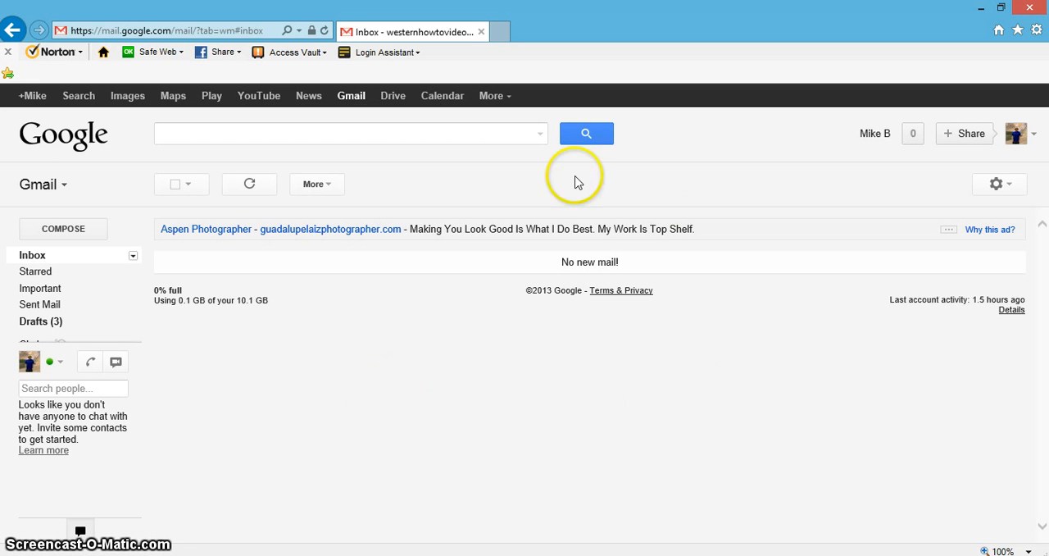
pyautogui.moveTo(524, 390)
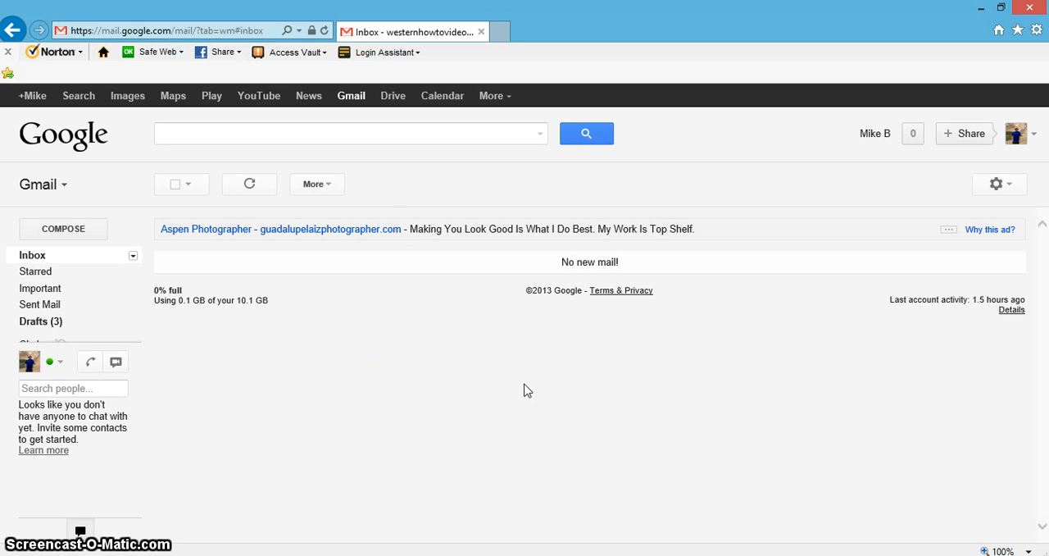
pyautogui.moveTo(189, 322)
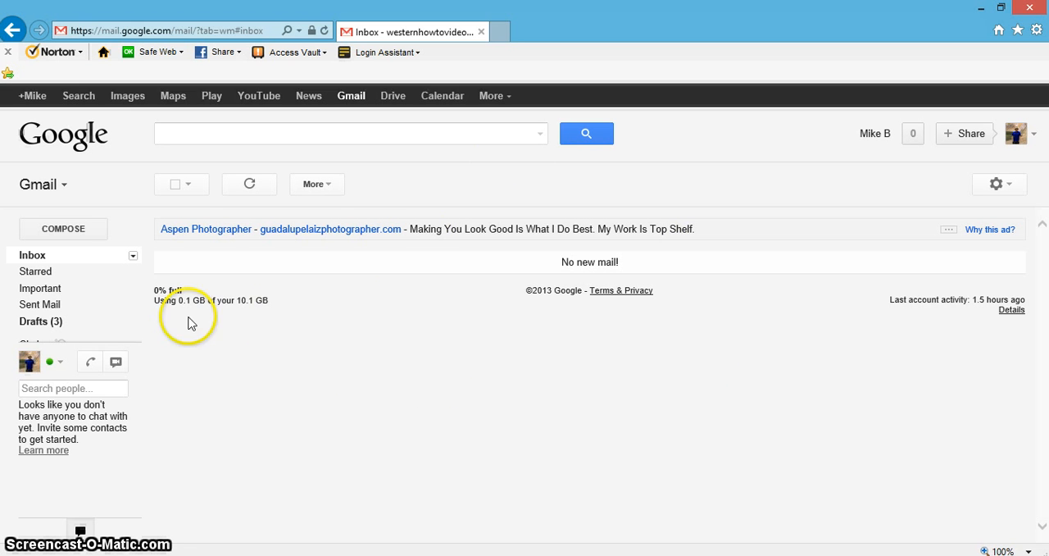
pyautogui.moveTo(933, 411)
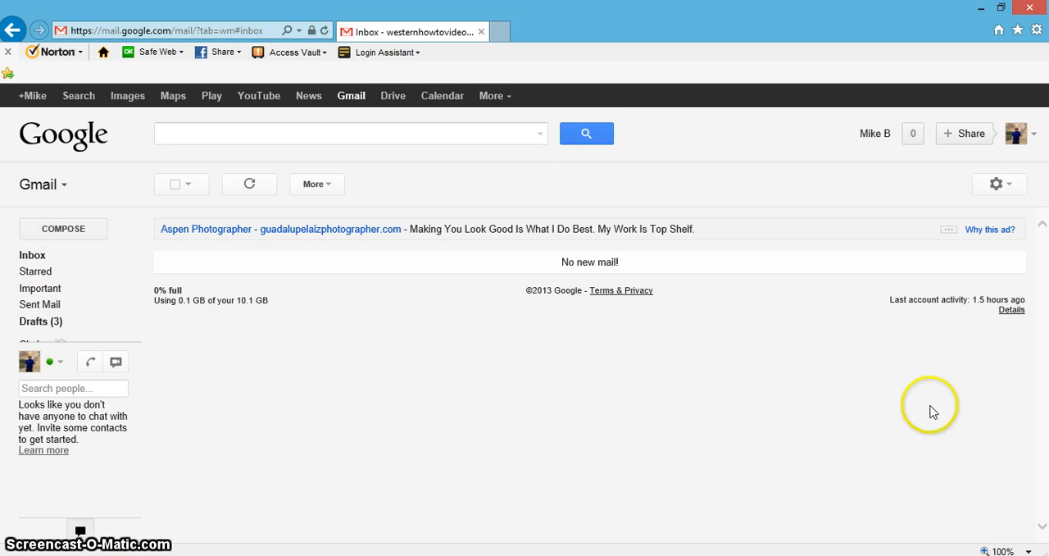
pyautogui.moveTo(606, 420)
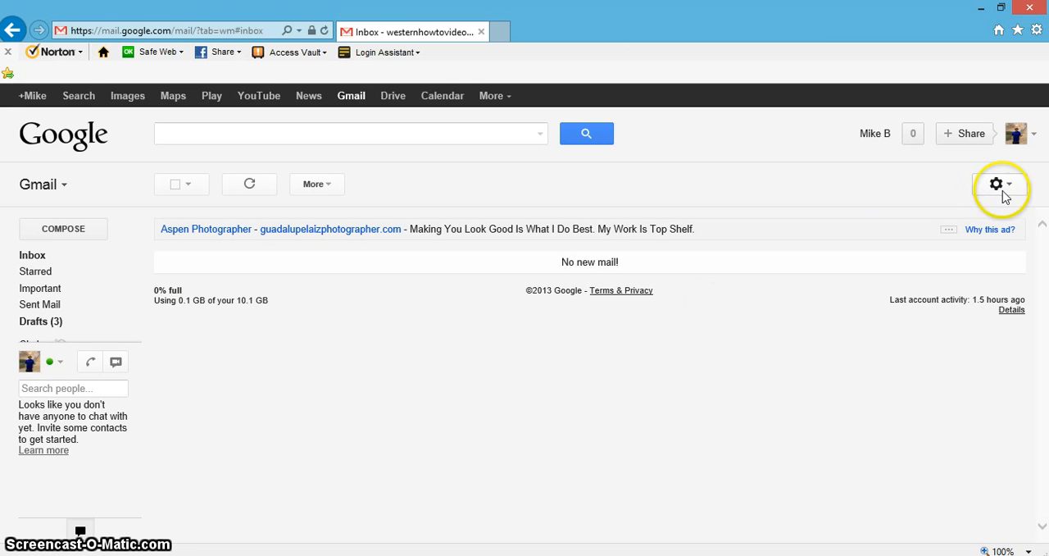
# Step: Reach the Themes settings page from the gear menu
pyautogui.click(997, 183)
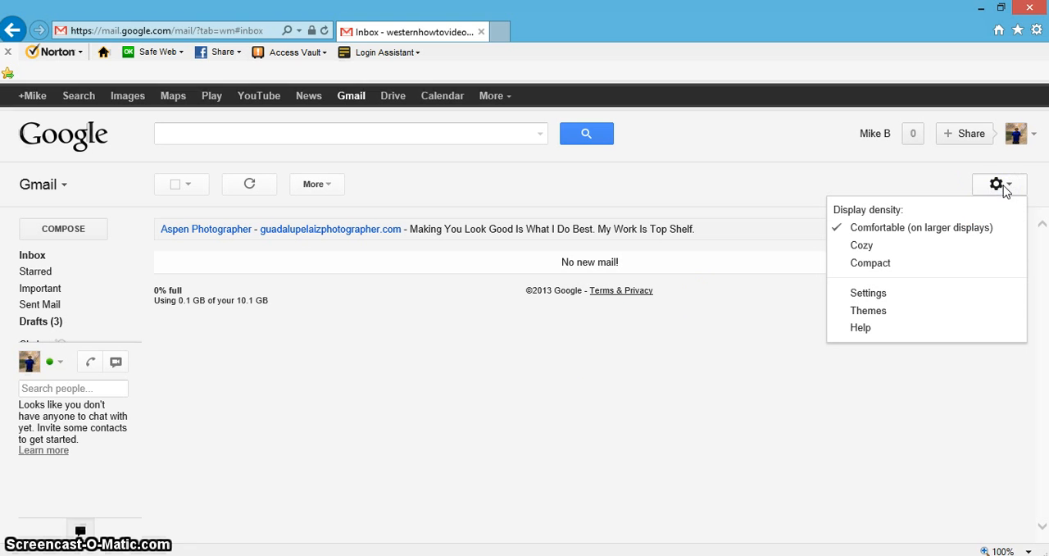
pyautogui.moveTo(997, 184)
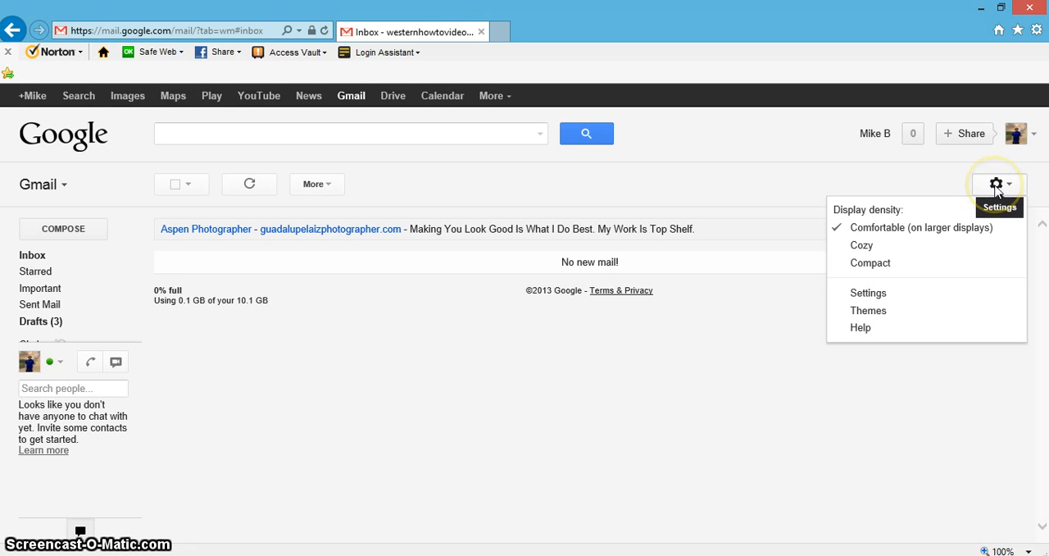
pyautogui.moveTo(866, 268)
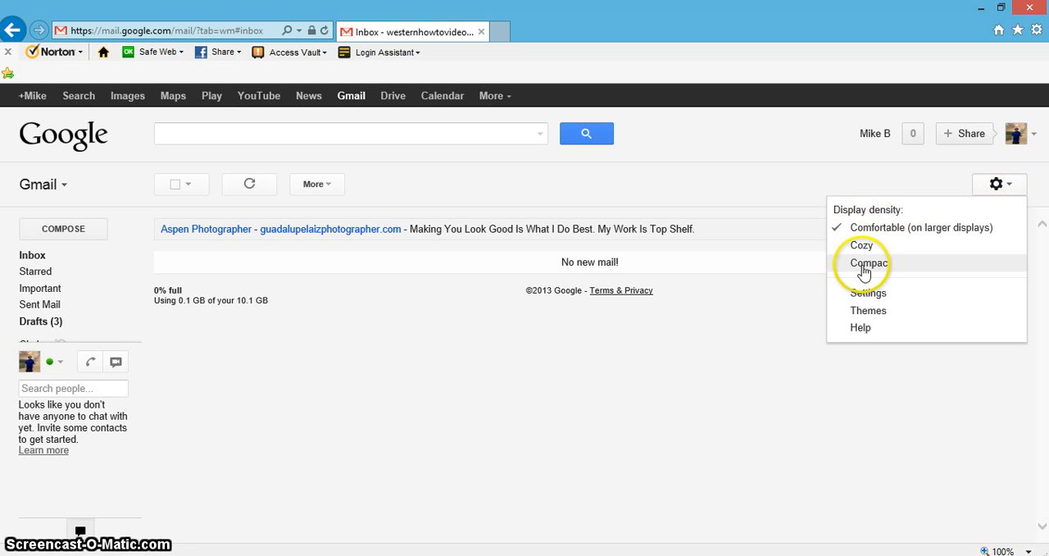
pyautogui.moveTo(865, 318)
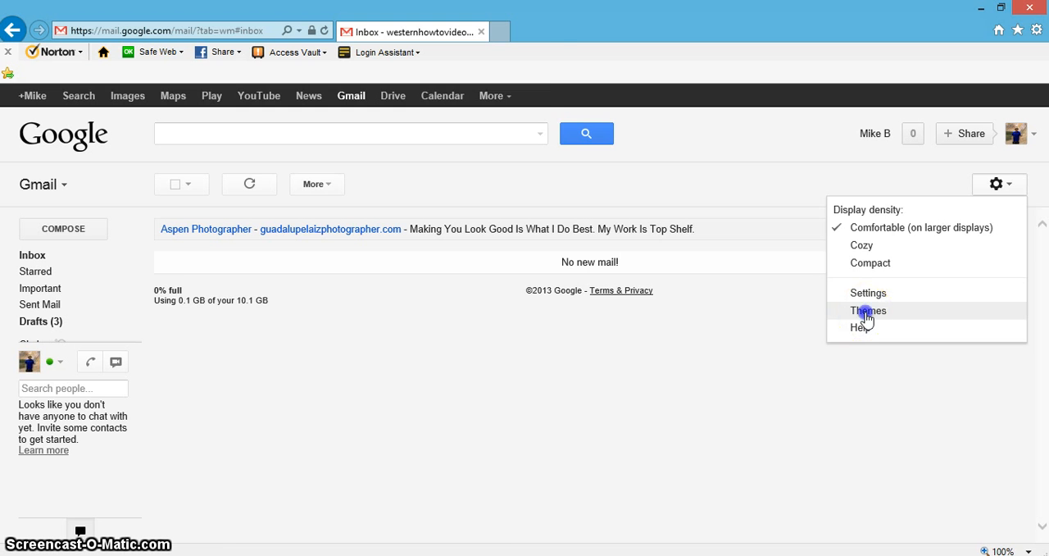
pyautogui.click(869, 309)
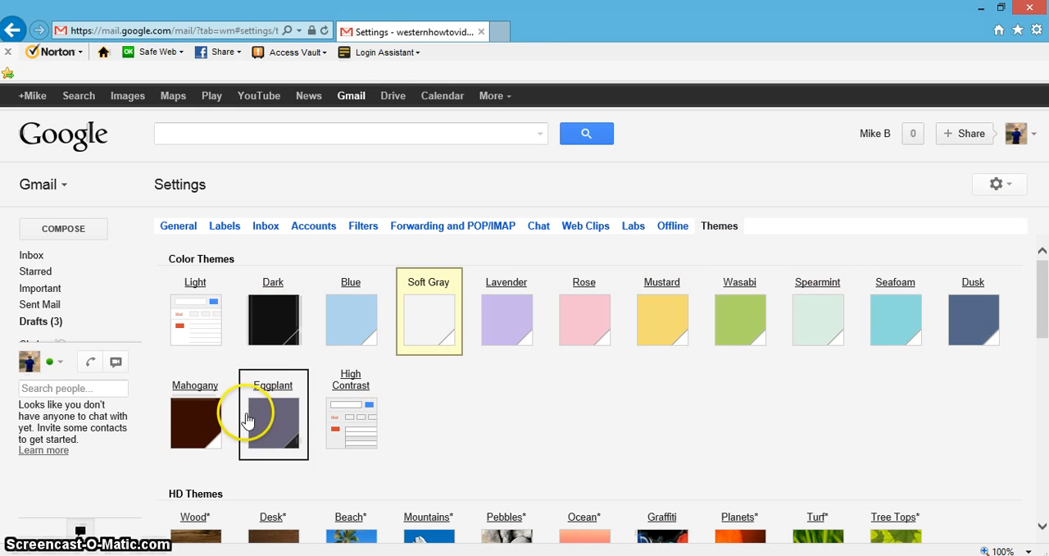
# Step: Apply the Beach HD theme from the HD Themes section
pyautogui.scroll(-3)
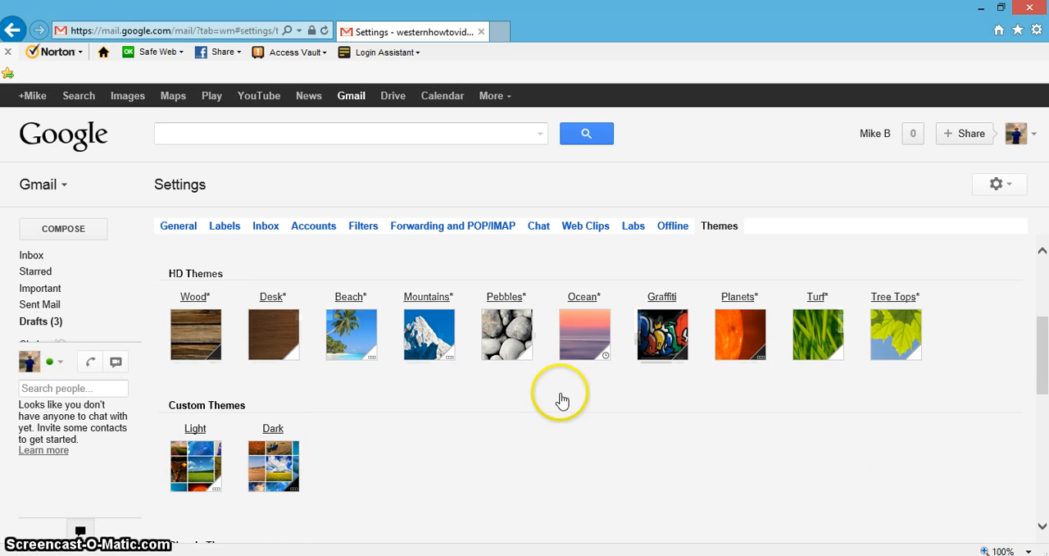
pyautogui.click(351, 328)
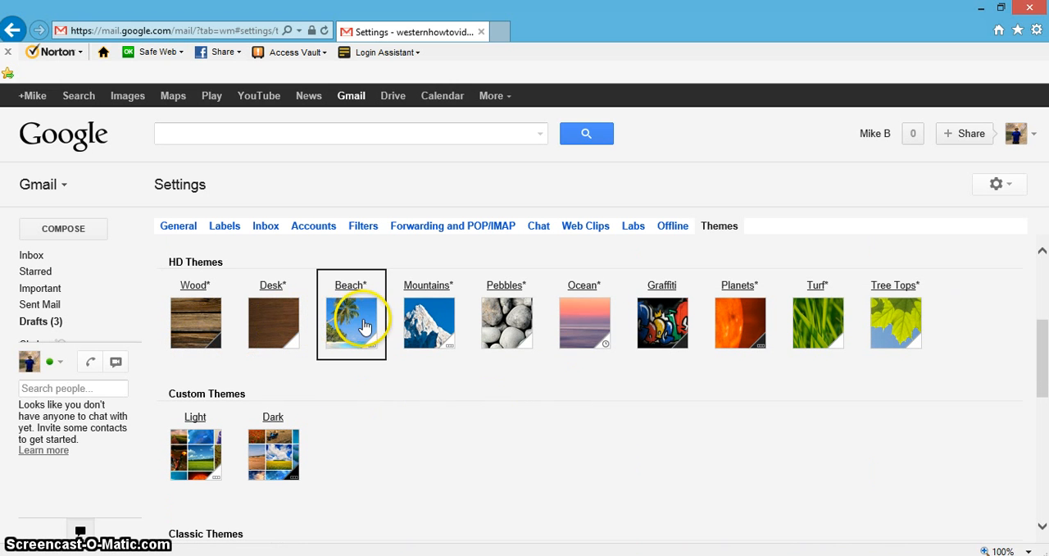
pyautogui.click(429, 321)
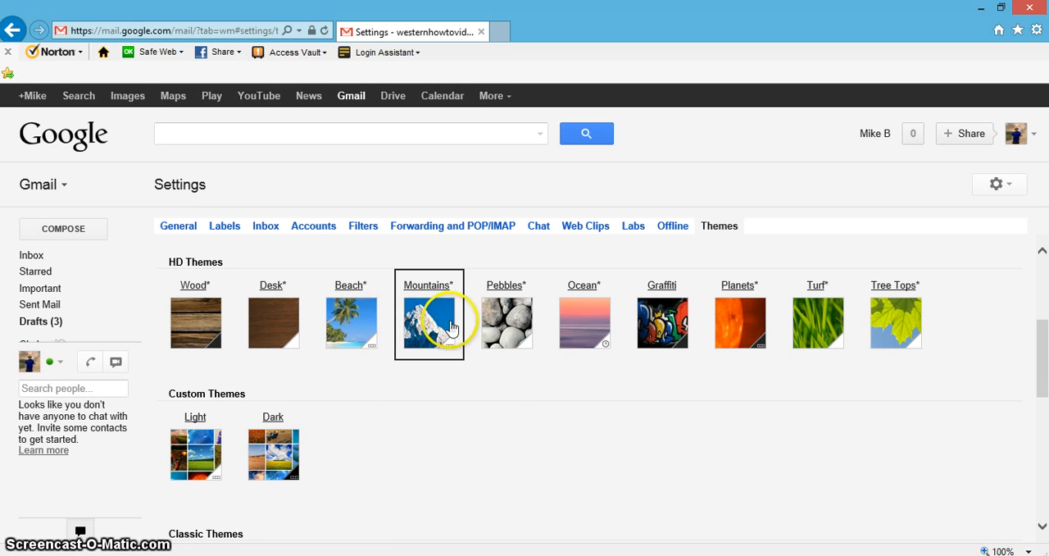
pyautogui.click(351, 321)
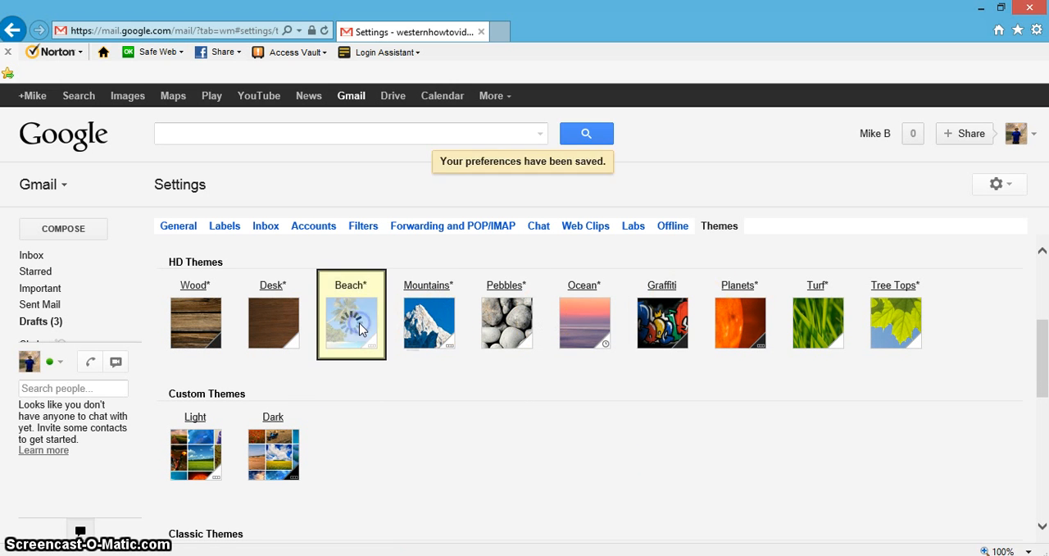
pyautogui.click(351, 321)
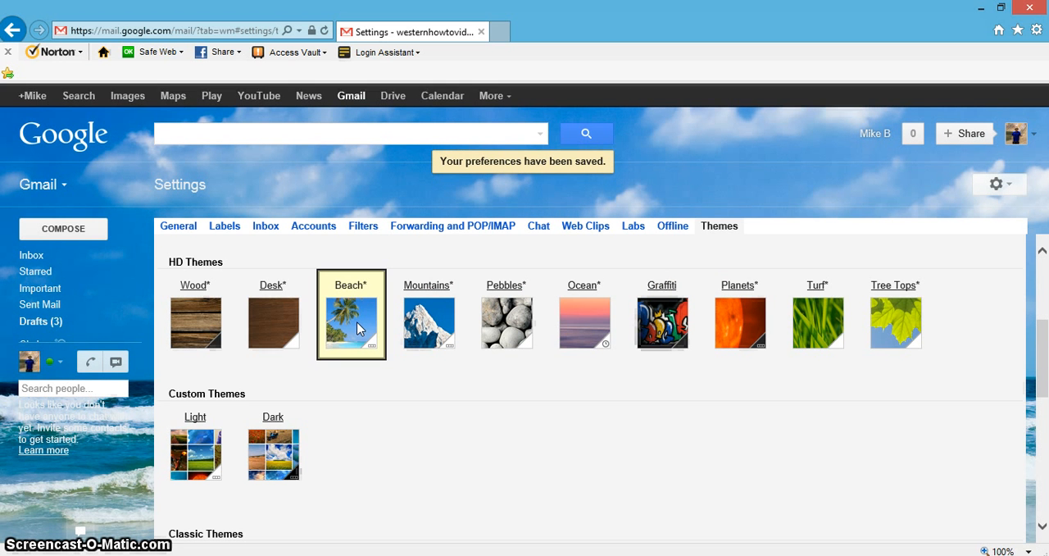
pyautogui.moveTo(826, 172)
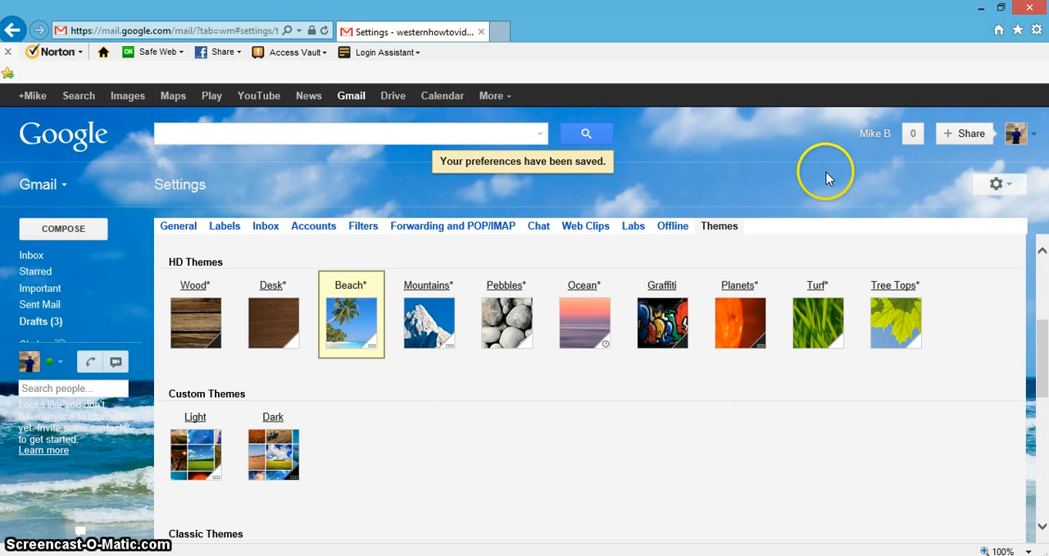
# Step: Return to the inbox showing the beach background, then reopen the gear menu
pyautogui.click(32, 256)
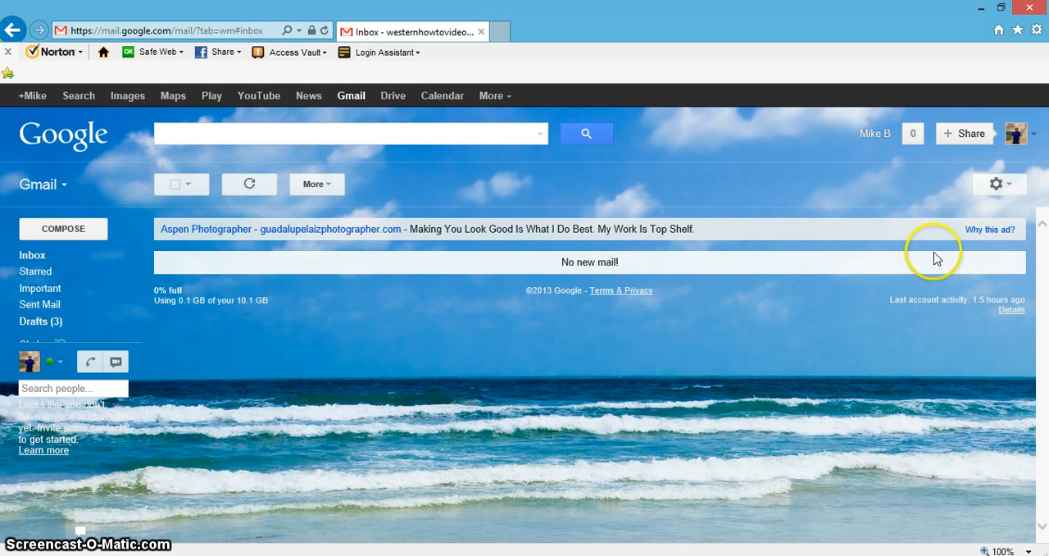
pyautogui.moveTo(578, 333)
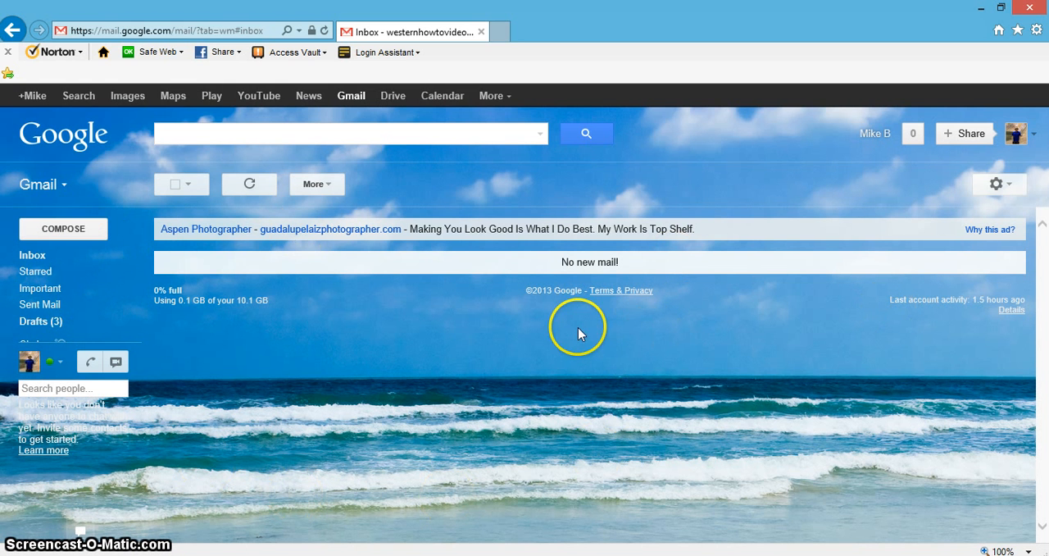
pyautogui.click(997, 183)
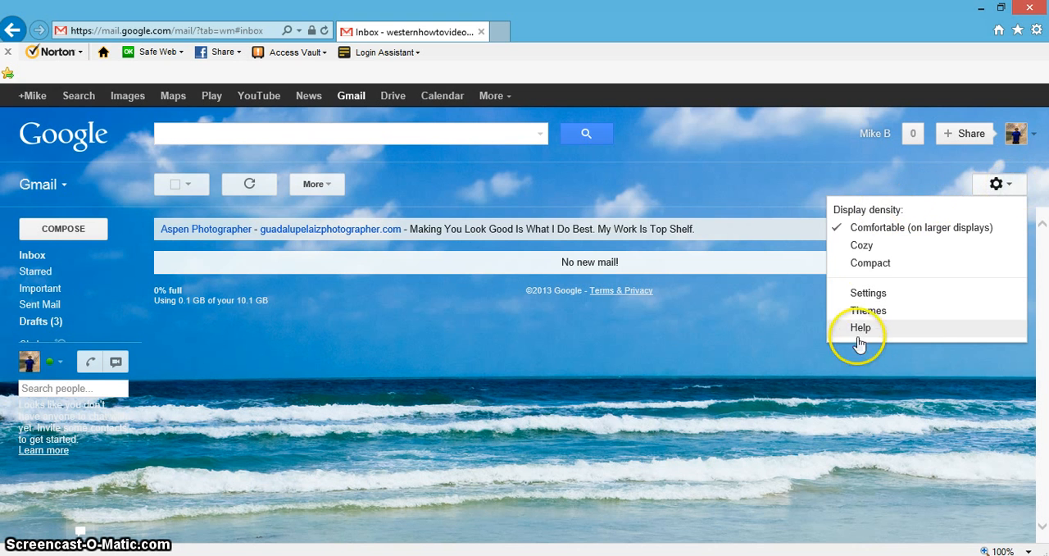
# Step: Apply the Mountains HD theme and return to the inbox with the snowy peak background
pyautogui.click(867, 312)
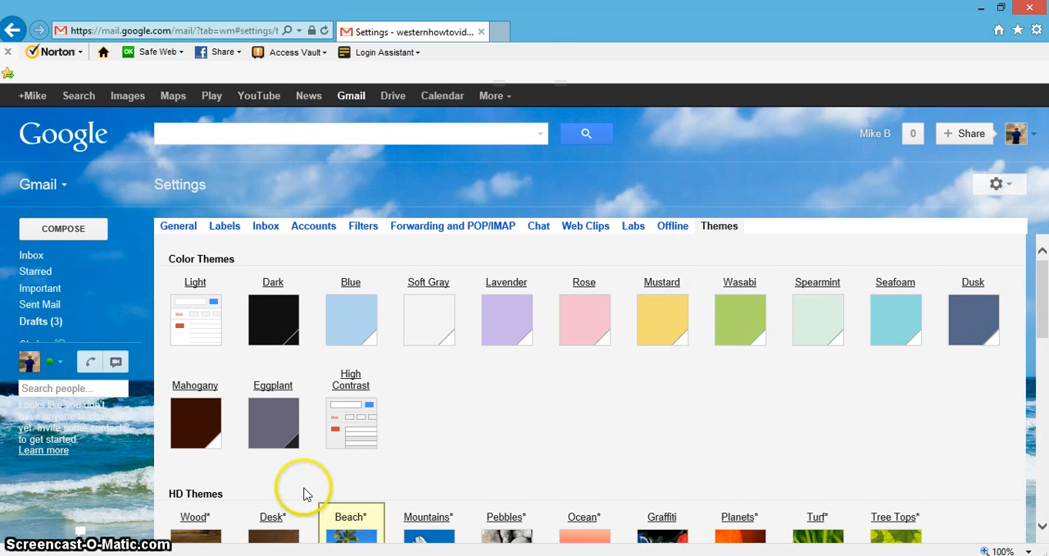
pyautogui.scroll(-3)
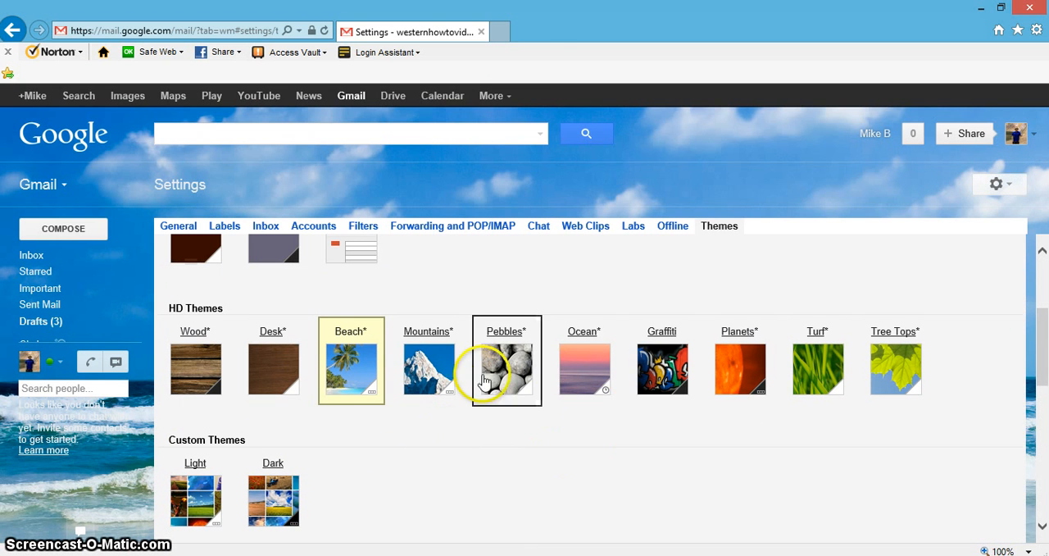
pyautogui.click(428, 368)
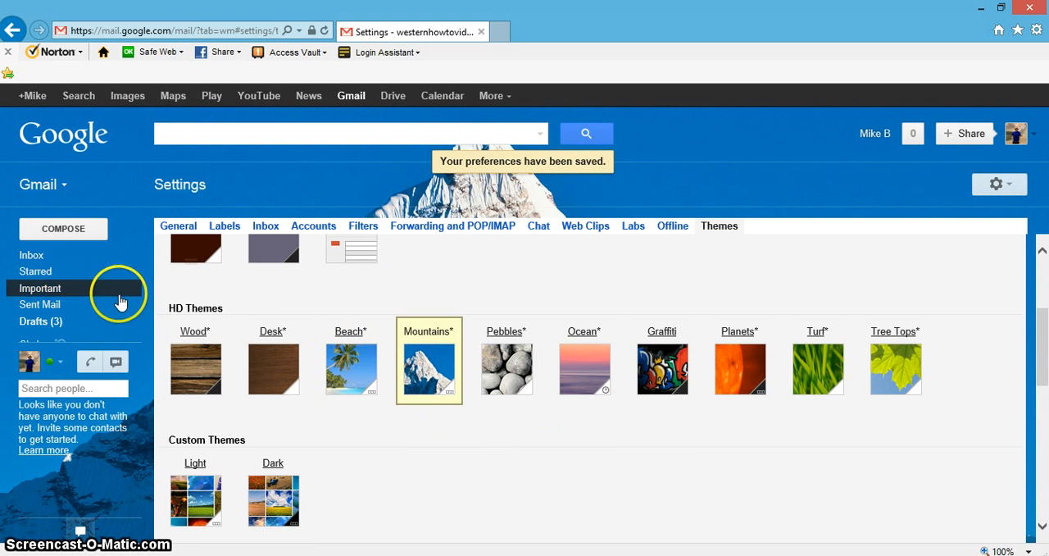
pyautogui.click(31, 255)
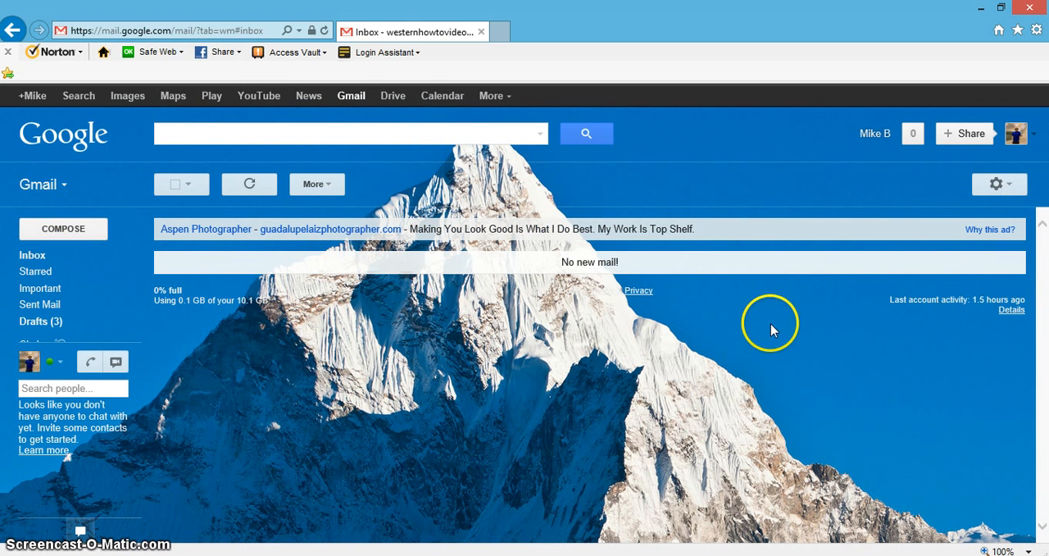
pyautogui.moveTo(800, 443)
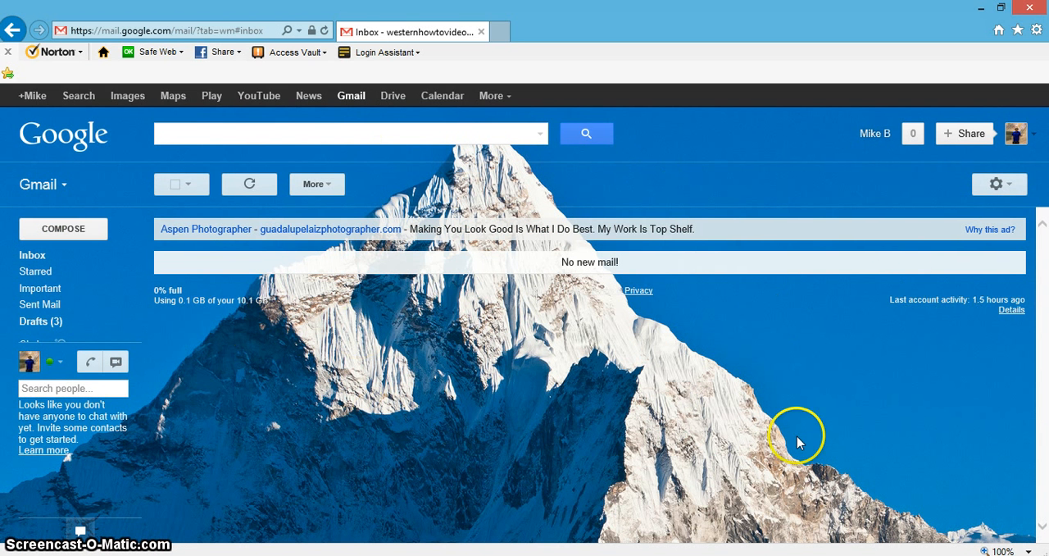
pyautogui.moveTo(618, 289)
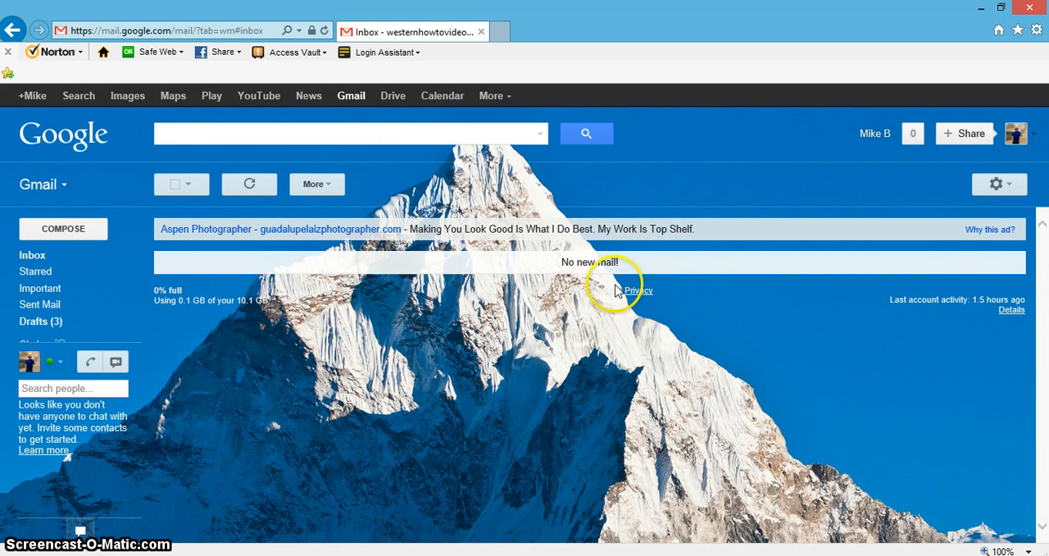
pyautogui.moveTo(623, 387)
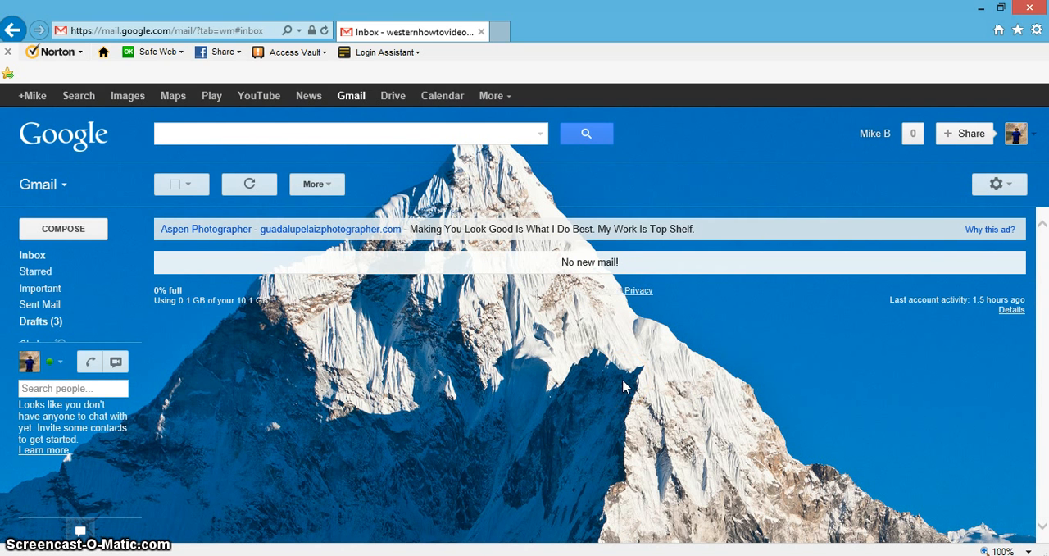
pyautogui.moveTo(378, 425)
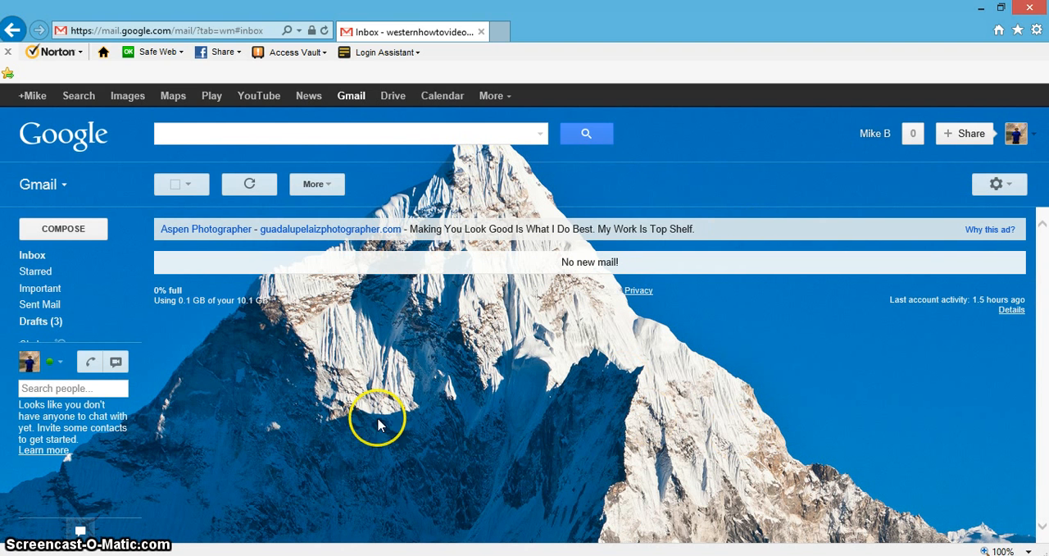
pyautogui.moveTo(472, 357)
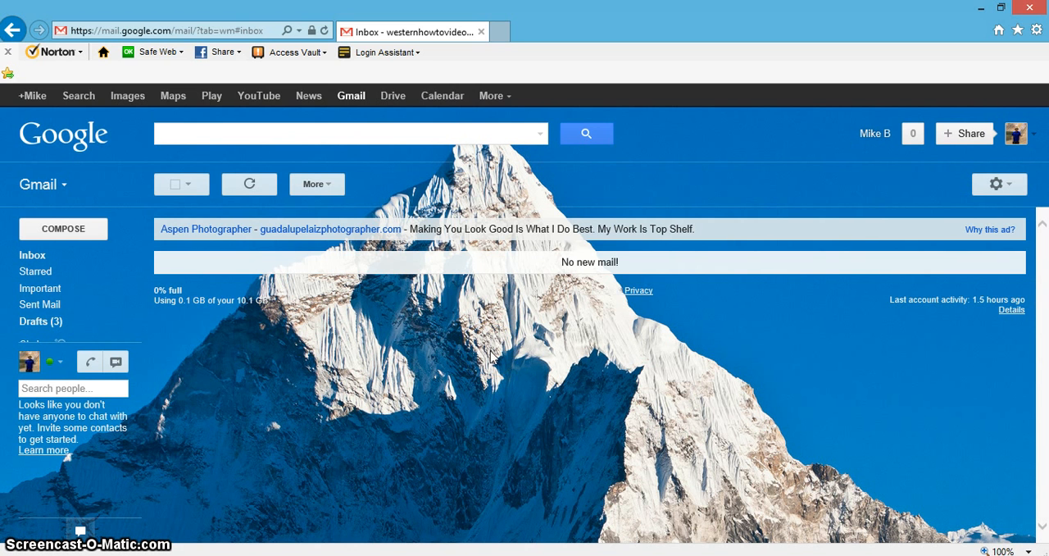
pyautogui.moveTo(501, 404)
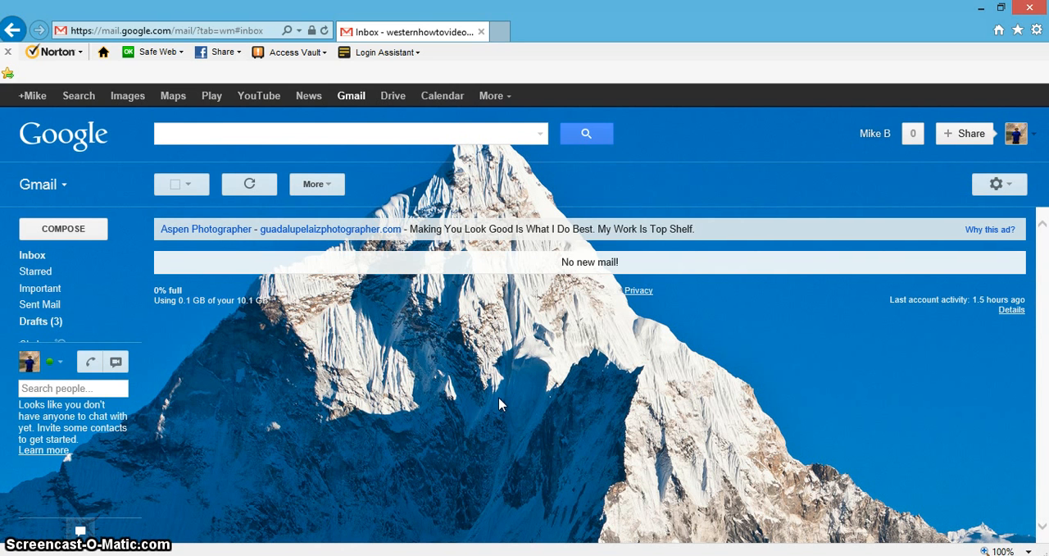
pyautogui.moveTo(518, 394)
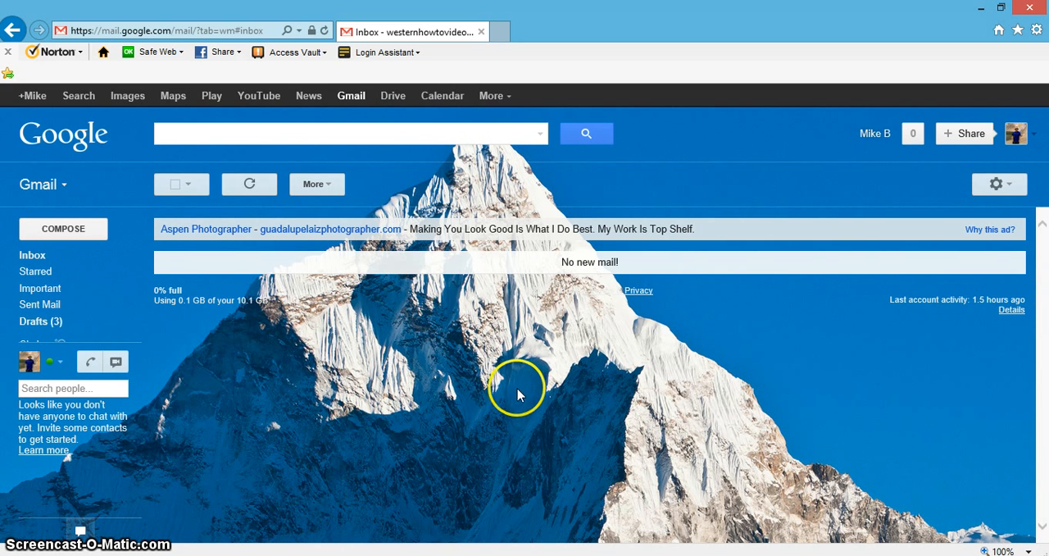
pyautogui.moveTo(495, 364)
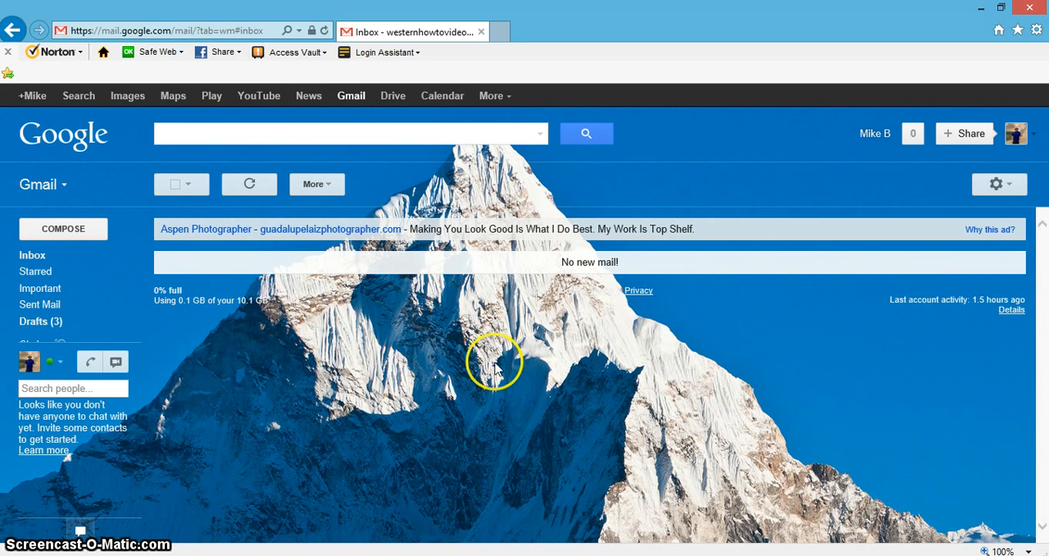